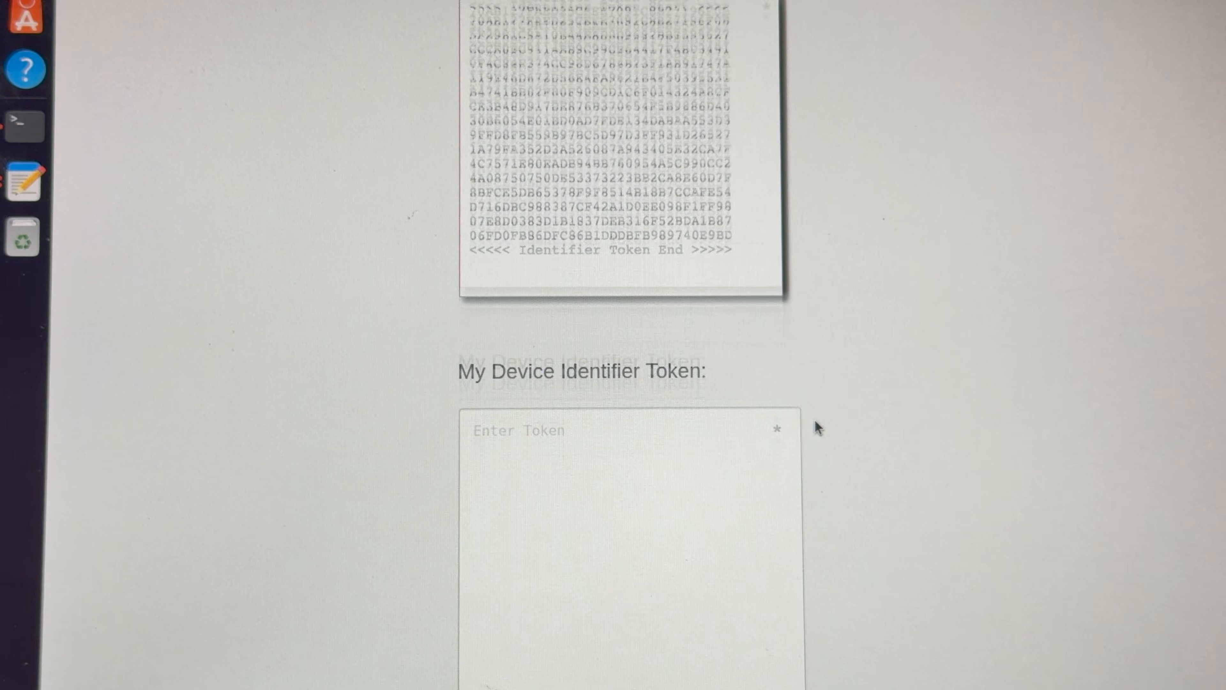
Enter the device identifier token in the HTCdev unlock form and submit it.
{"action": "scroll", "scroll_direction": "down", "scroll_amount": 3}
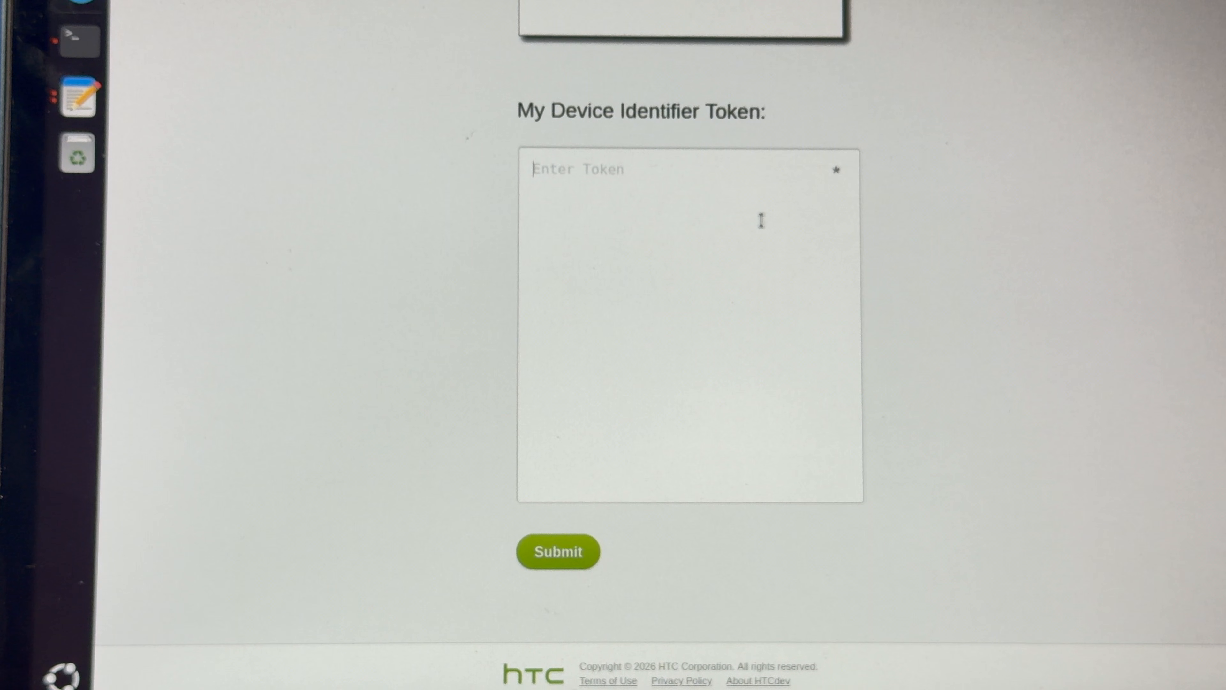
{"action": "left_click", "coordinate": [557, 551]}
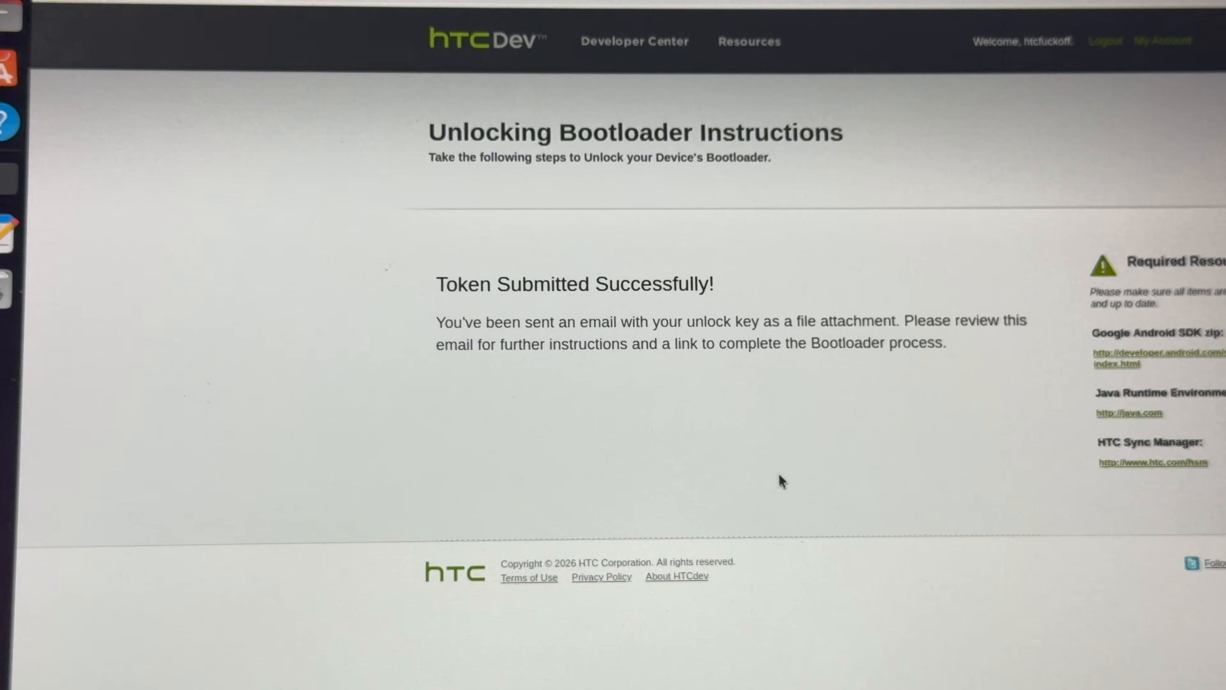
{"action": "left_click", "coordinate": [466, 20]}
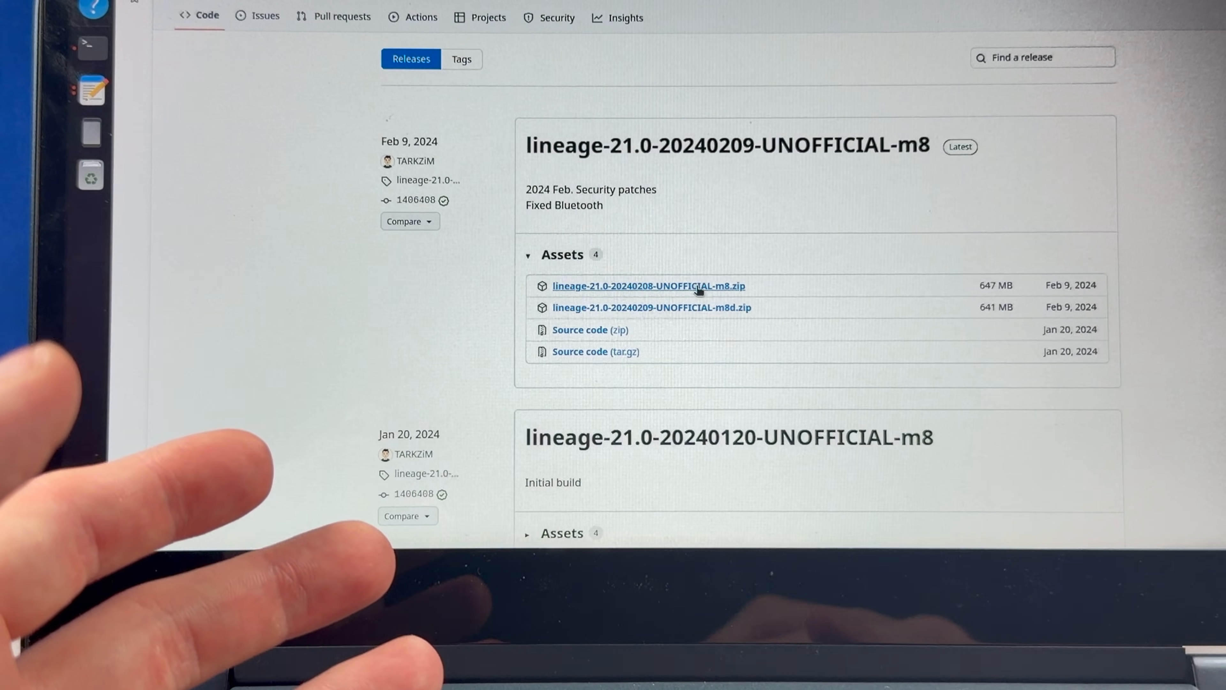
Download lineage-21.0-20240208-UNOFFICIAL-m8.zip from the latest release's assets.
{"action": "left_click", "coordinate": [1125, 152]}
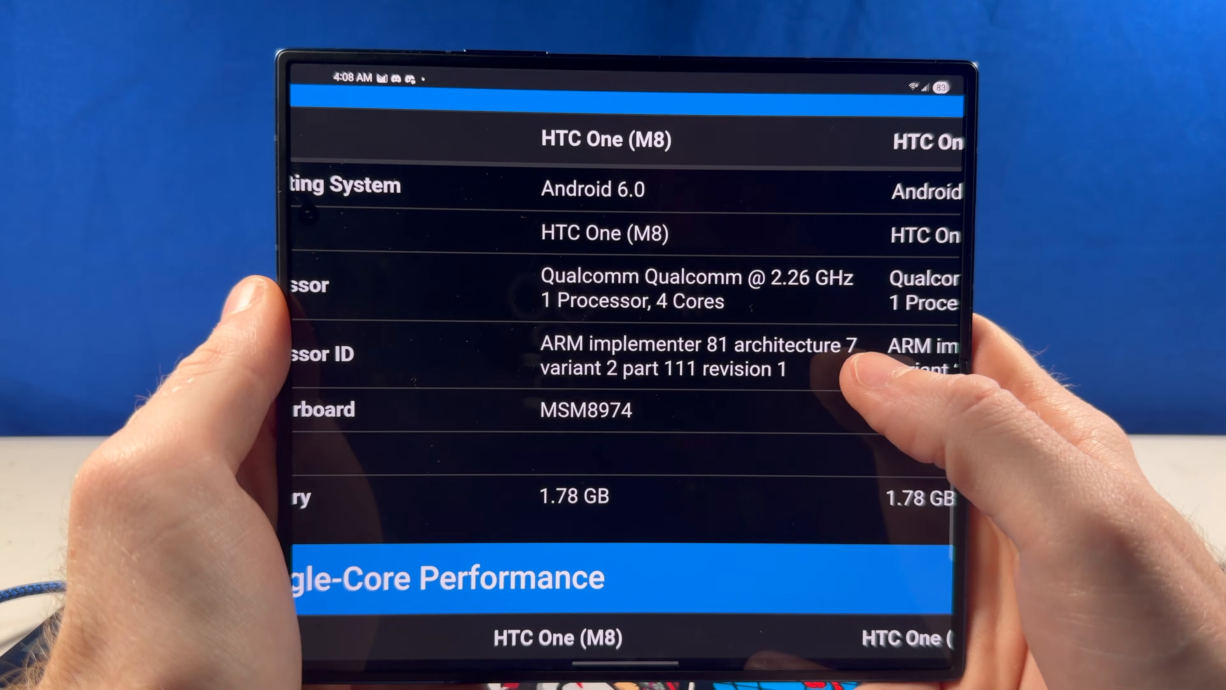
Scroll the Geekbench comparison from System Information toward Single-Core Performance for the HTC One (M8).
{"action": "scroll", "scroll_direction": "up", "scroll_amount": 3}
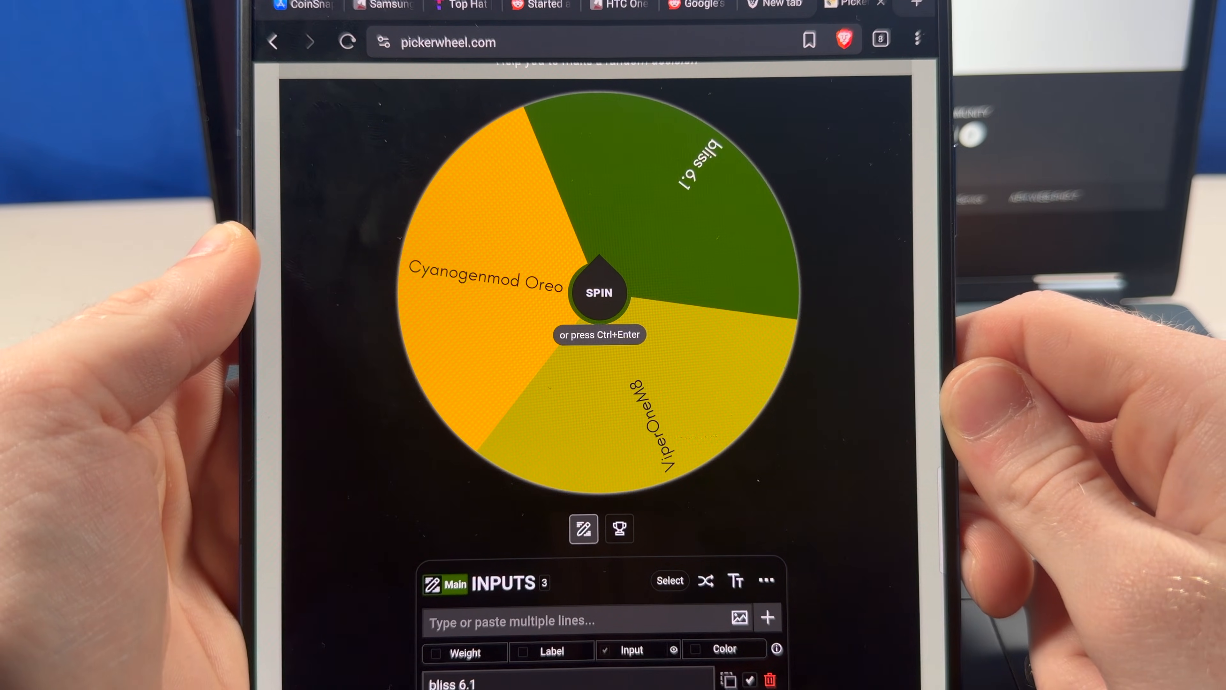
Spin the Picker Wheel to choose among bliss 6.1, ViperOneM8 and Cyanogenmod Oreo.
{"action": "left_click", "coordinate": [599, 293]}
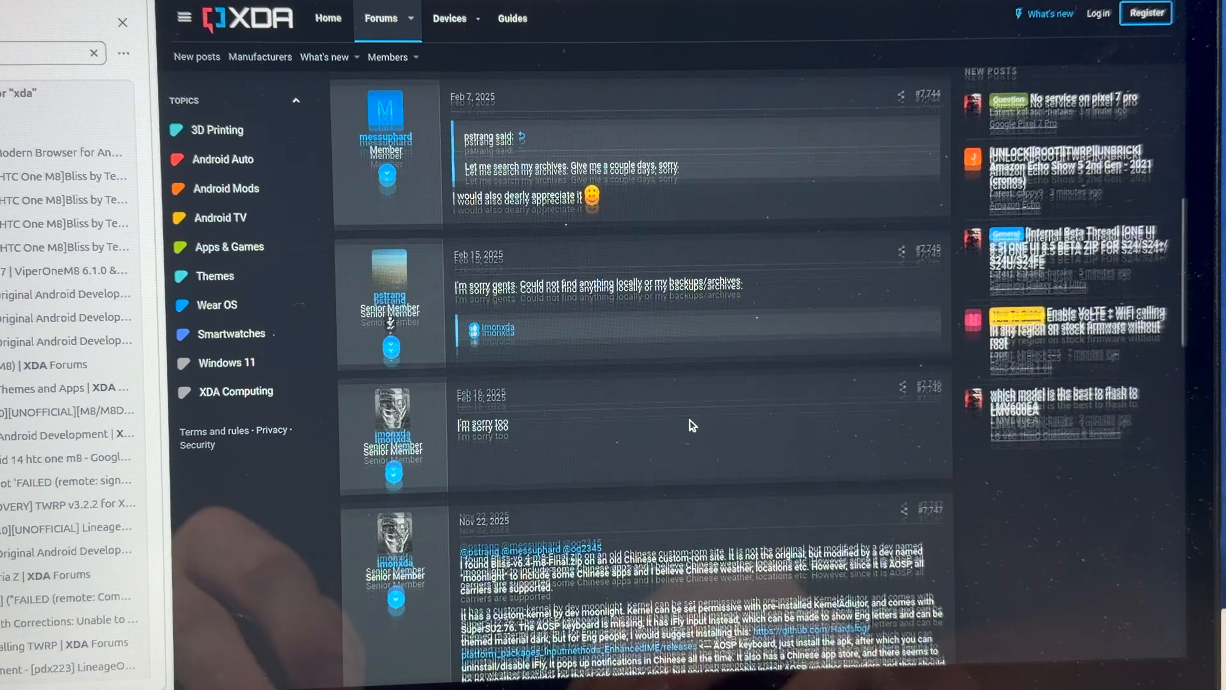
Scroll the XDA thread down to the post about the Bliss-v6 m8 Final zip.
{"action": "scroll", "scroll_direction": "down", "scroll_amount": 3}
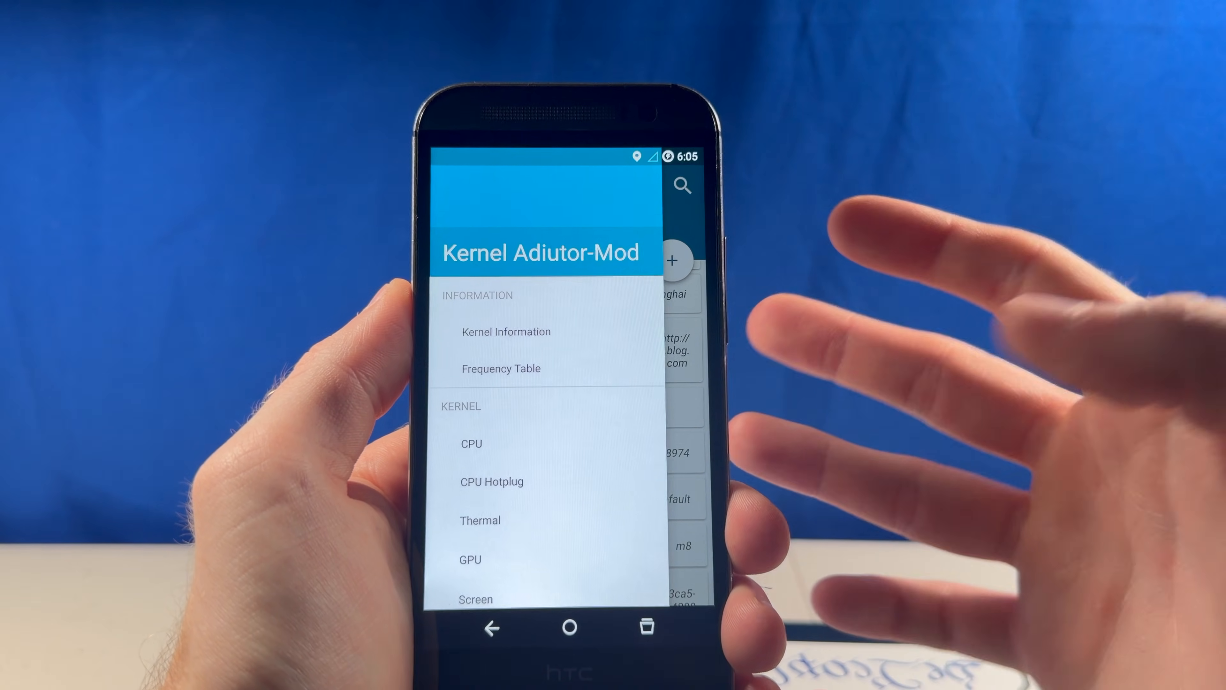
Scroll through the Kernel and Tools sections and choose an entry such as Build prop Editor.
{"action": "scroll", "scroll_direction": "down", "scroll_amount": 3}
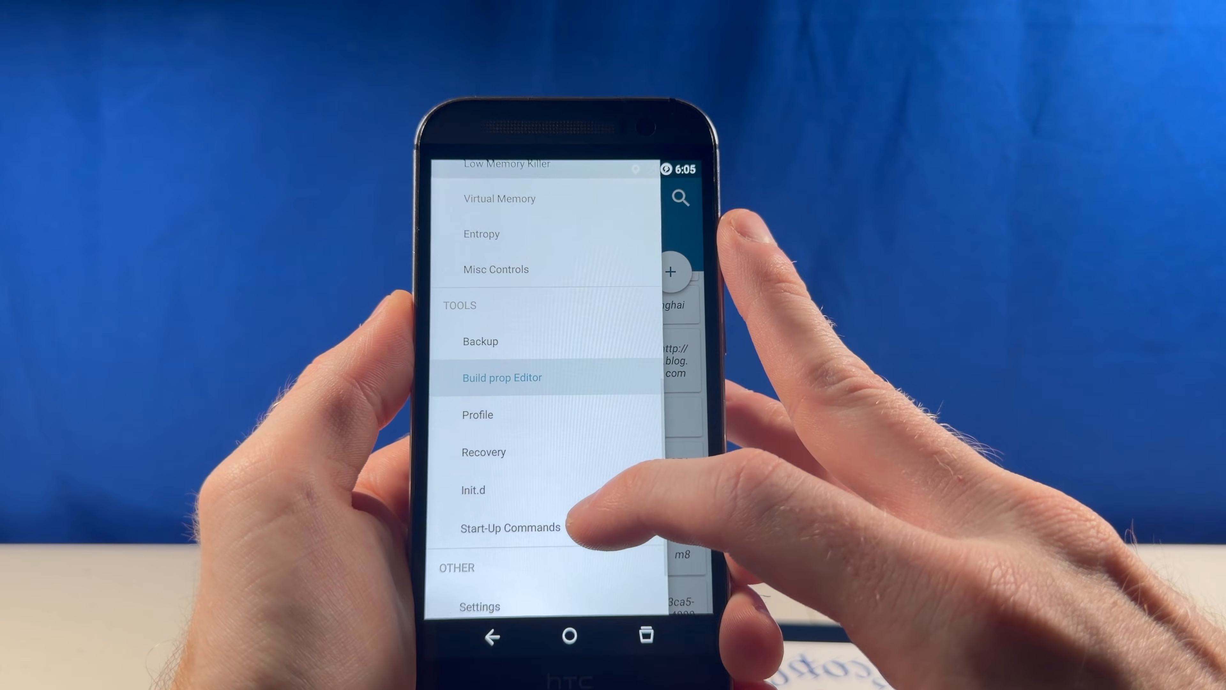
{"action": "left_click", "coordinate": [502, 377]}
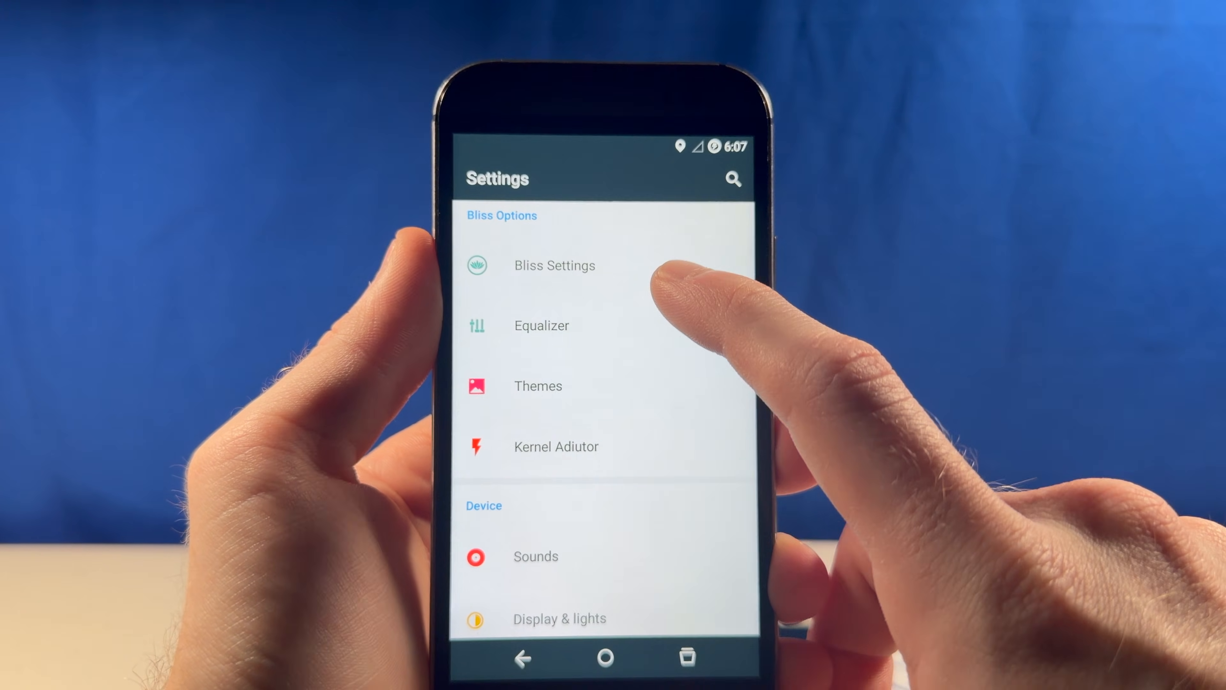
Go into Bliss Settings under Bliss Options and bring up the System App Remover list.
{"action": "left_click", "coordinate": [553, 265]}
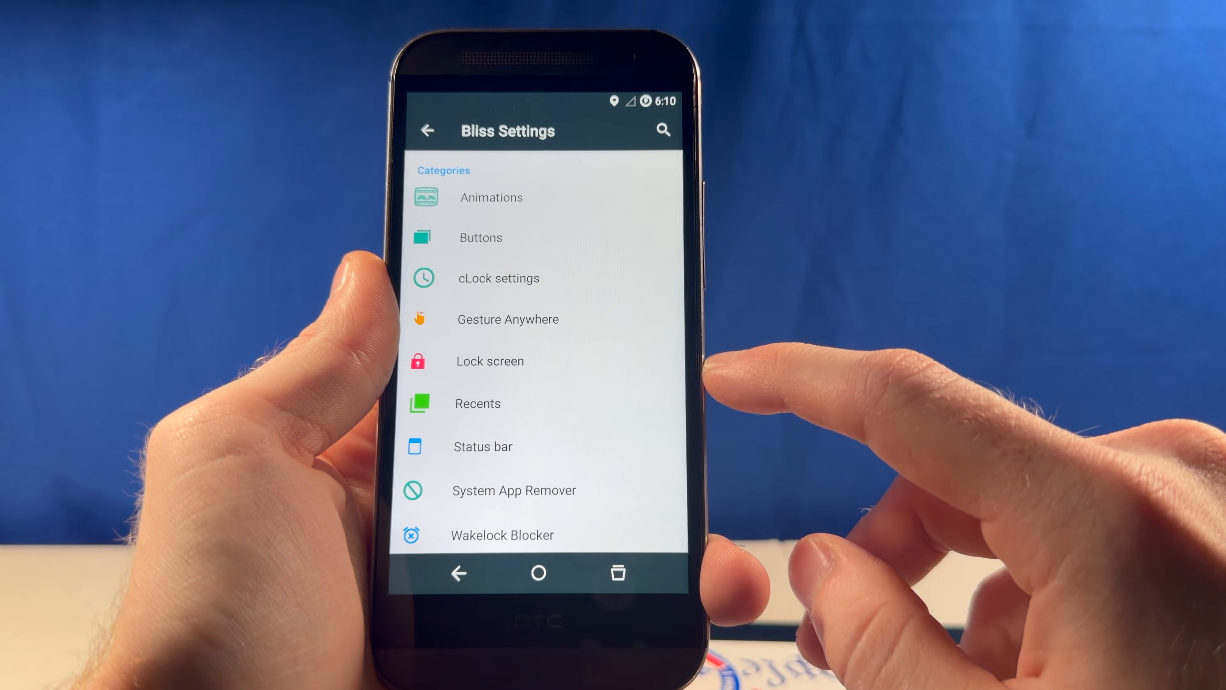
{"action": "left_click", "coordinate": [489, 360]}
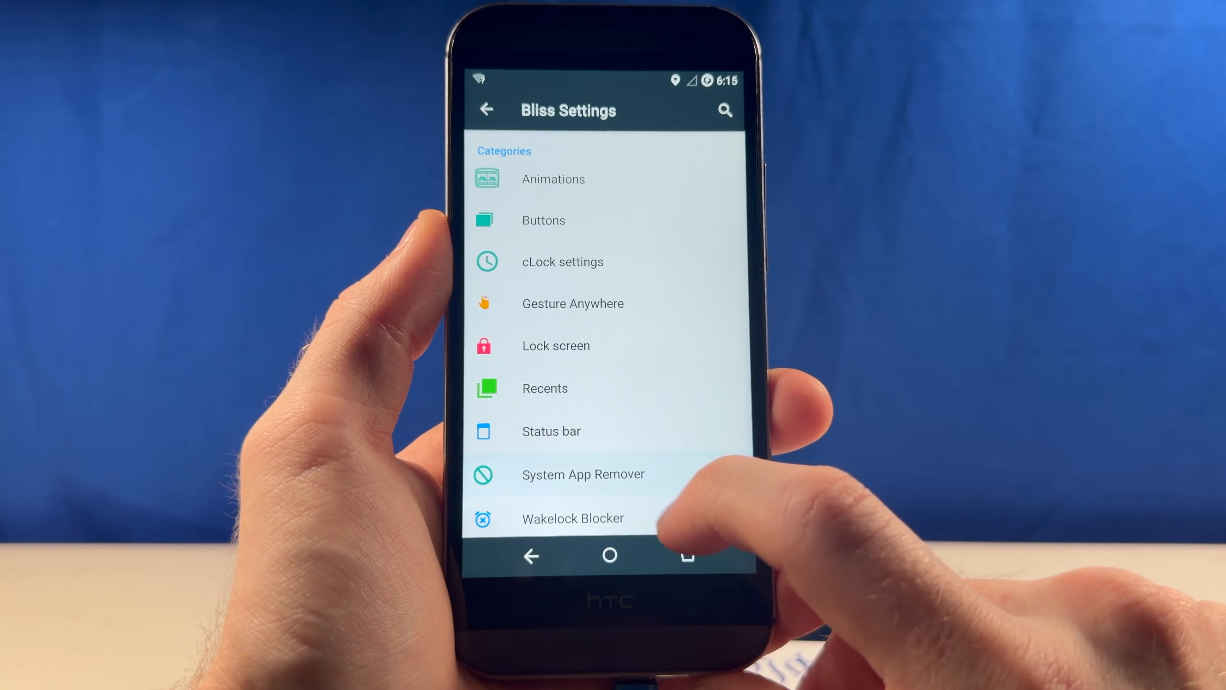
{"action": "left_click", "coordinate": [583, 474]}
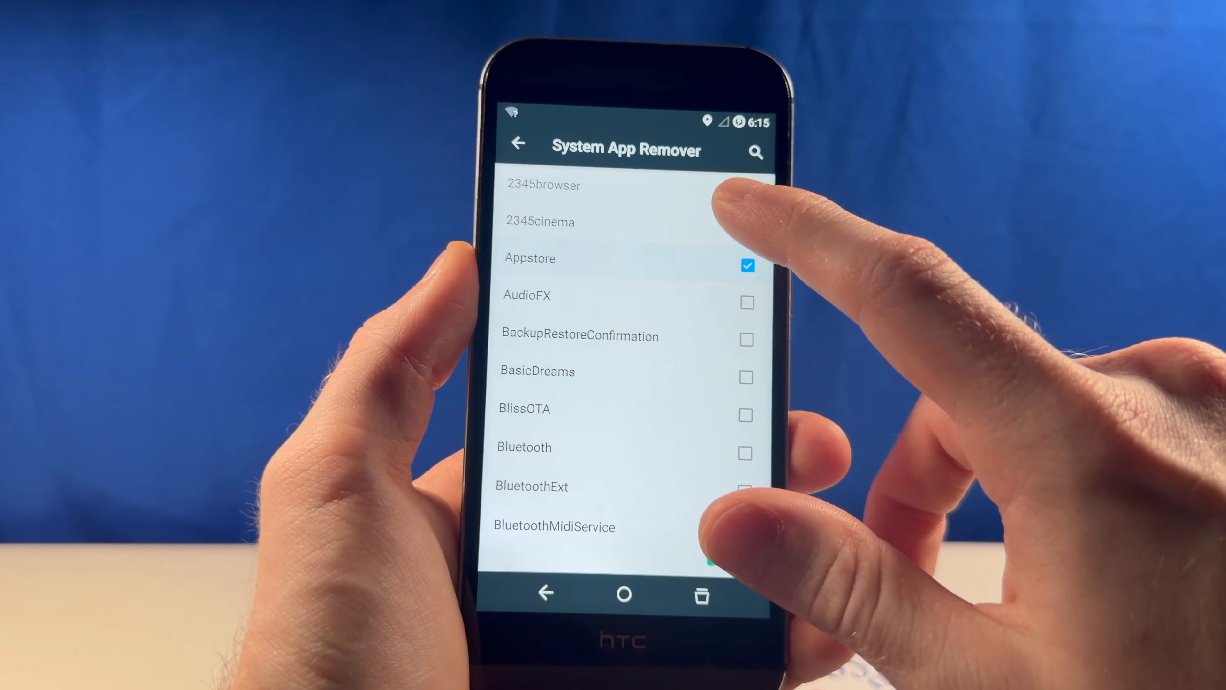